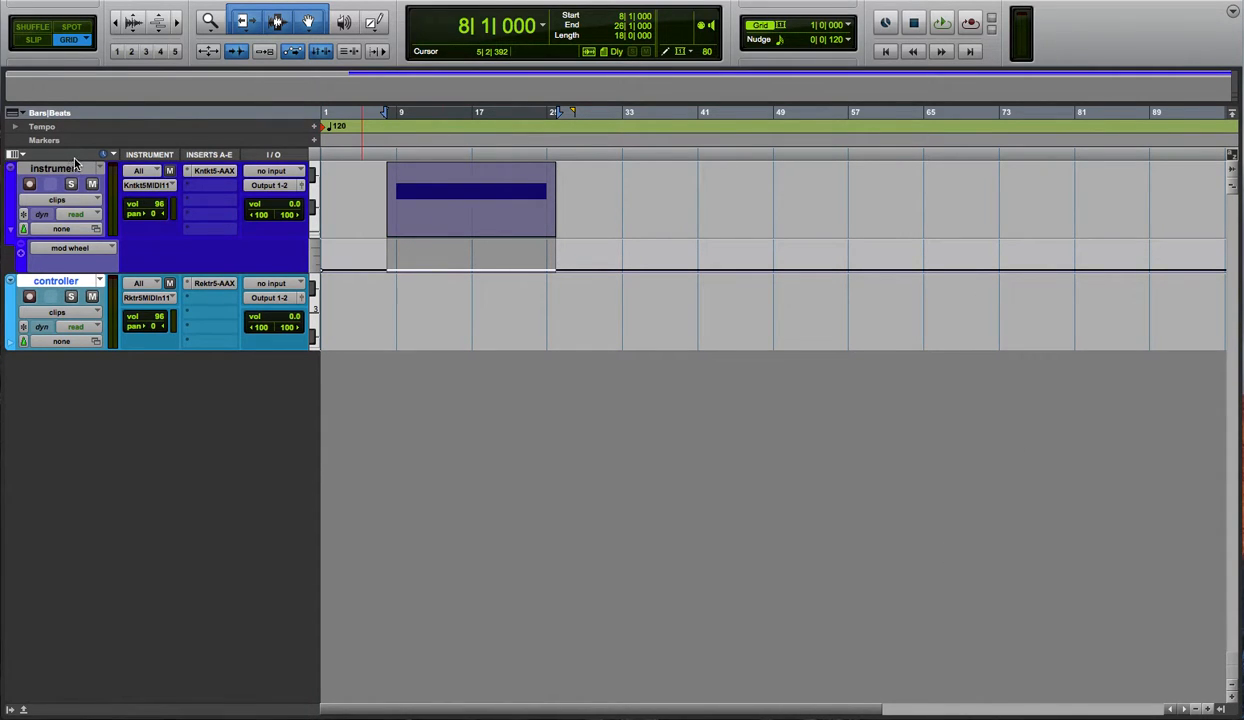
{"action": "mouse_move", "coordinate": [213, 171]}
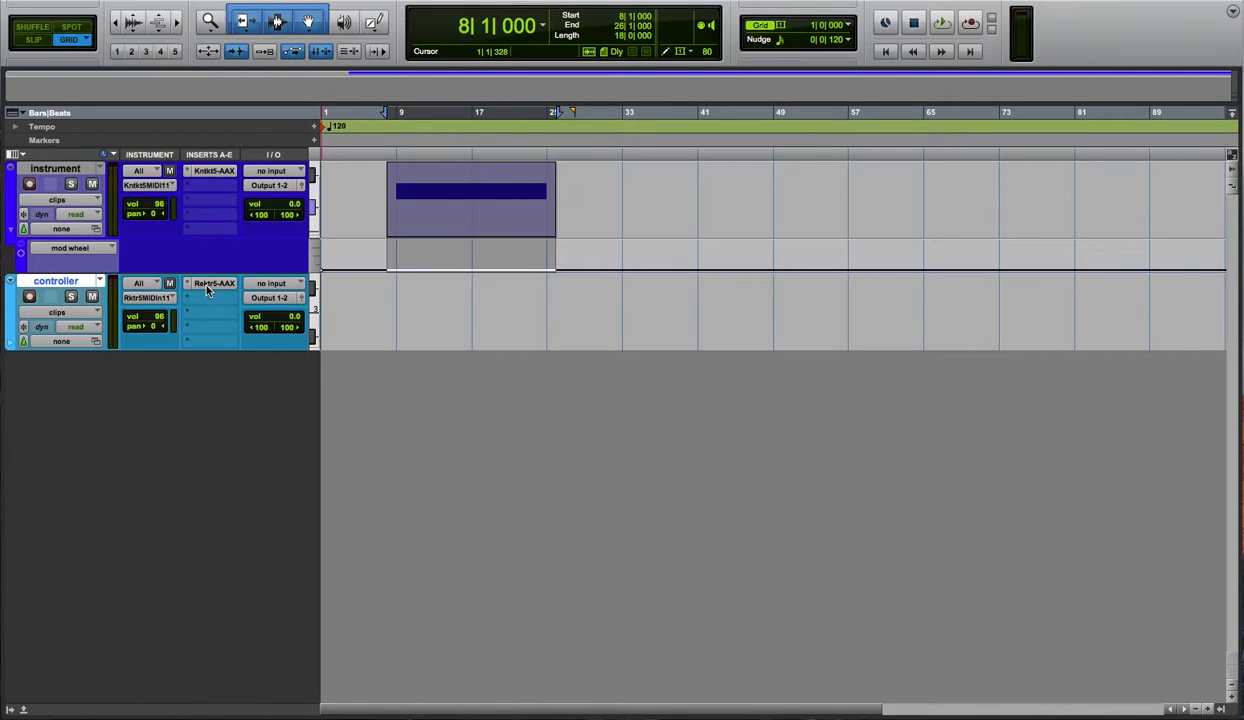
- Open the controller track's Reaktor5 plugin without saving and clear its default modules
{"action": "left_click", "coordinate": [214, 283]}
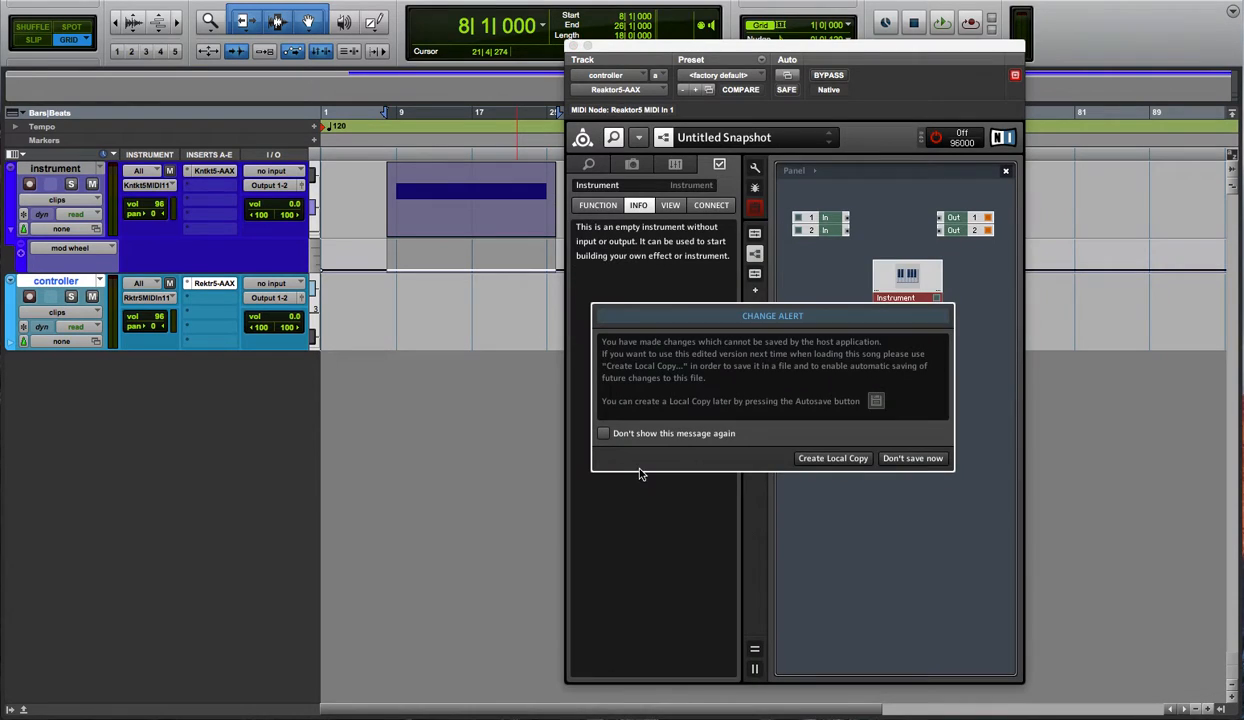
{"action": "left_click", "coordinate": [911, 458]}
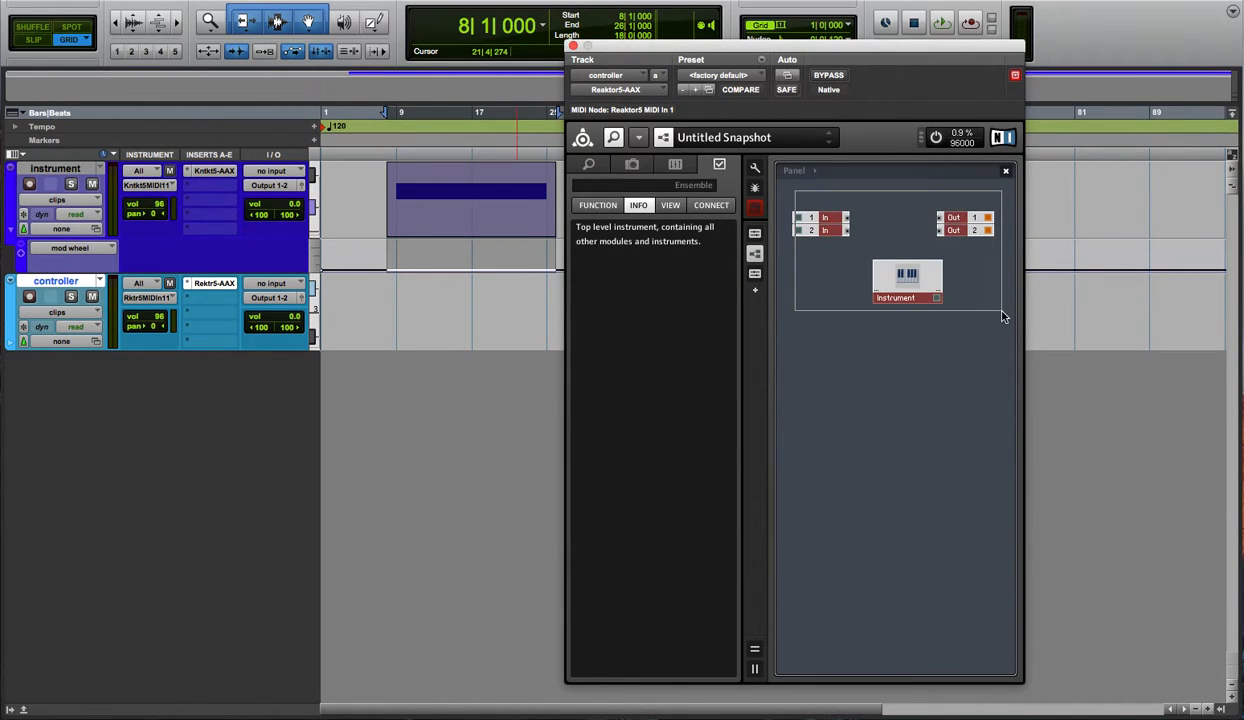
{"action": "right_click", "coordinate": [907, 280]}
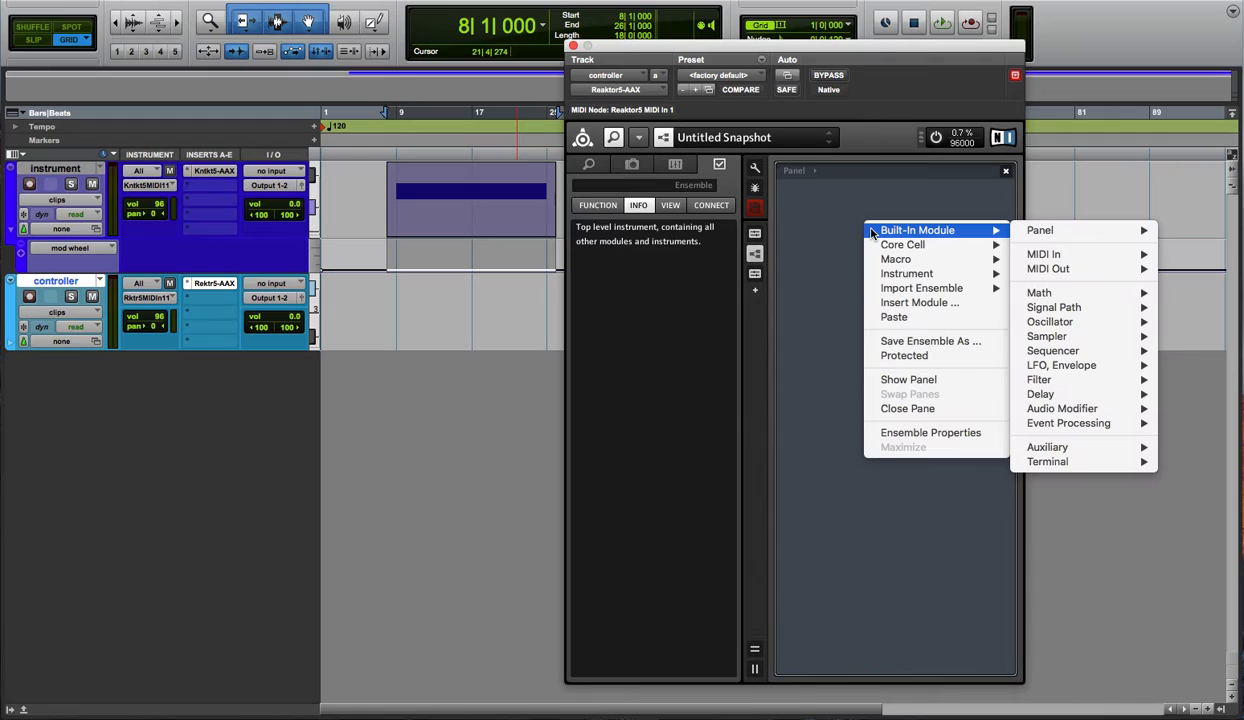
{"action": "mouse_move", "coordinate": [1040, 230]}
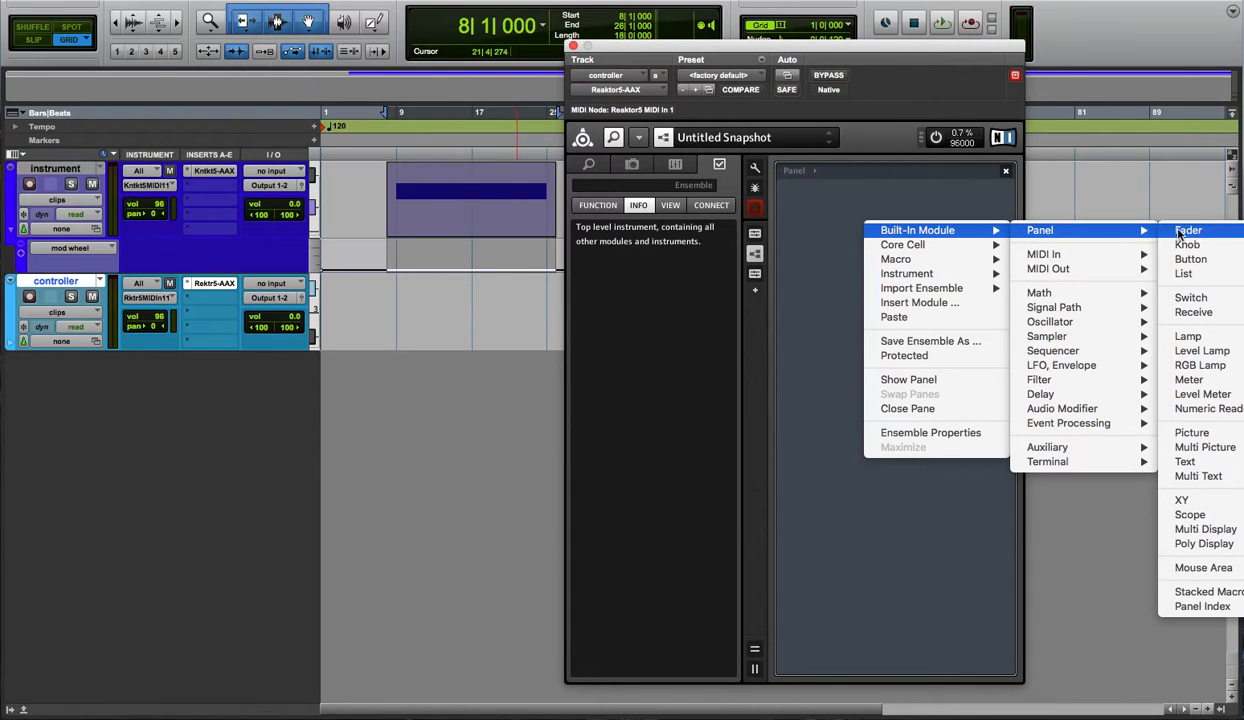
- Add a Fader to the Reaktor panel sending MIDI Out as Controller CC 1
{"action": "left_click", "coordinate": [1189, 231]}
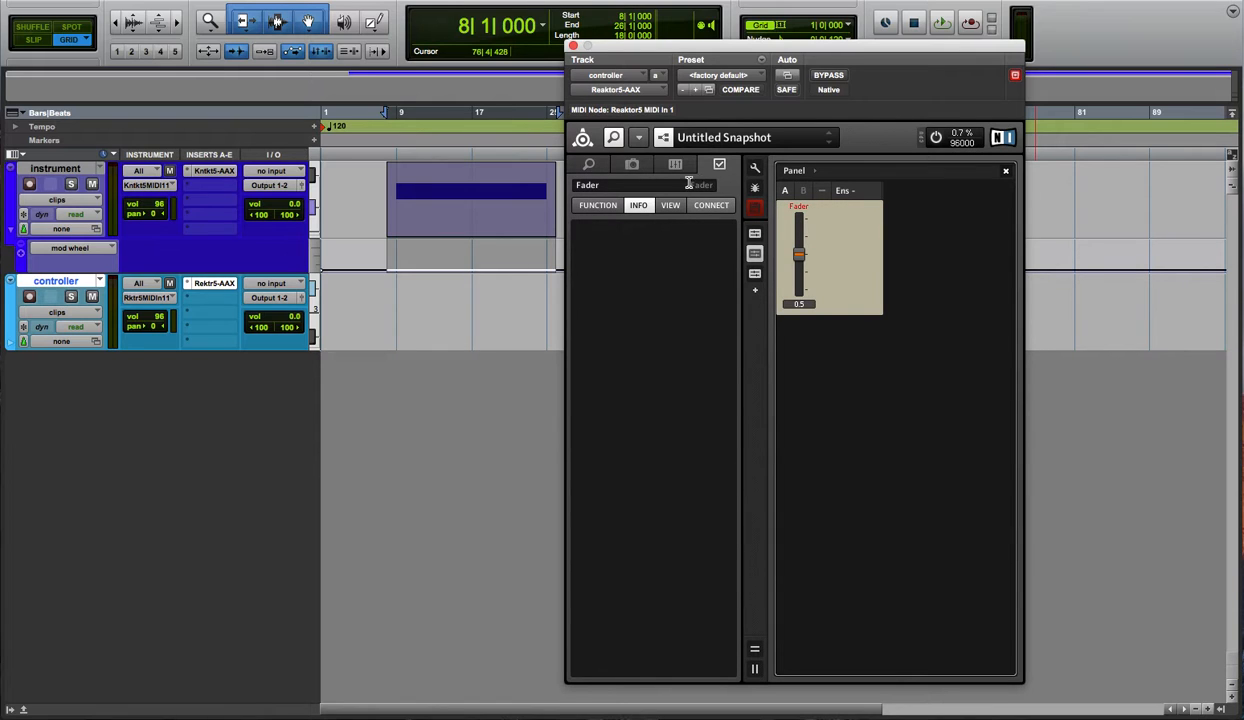
{"action": "left_click", "coordinate": [710, 205]}
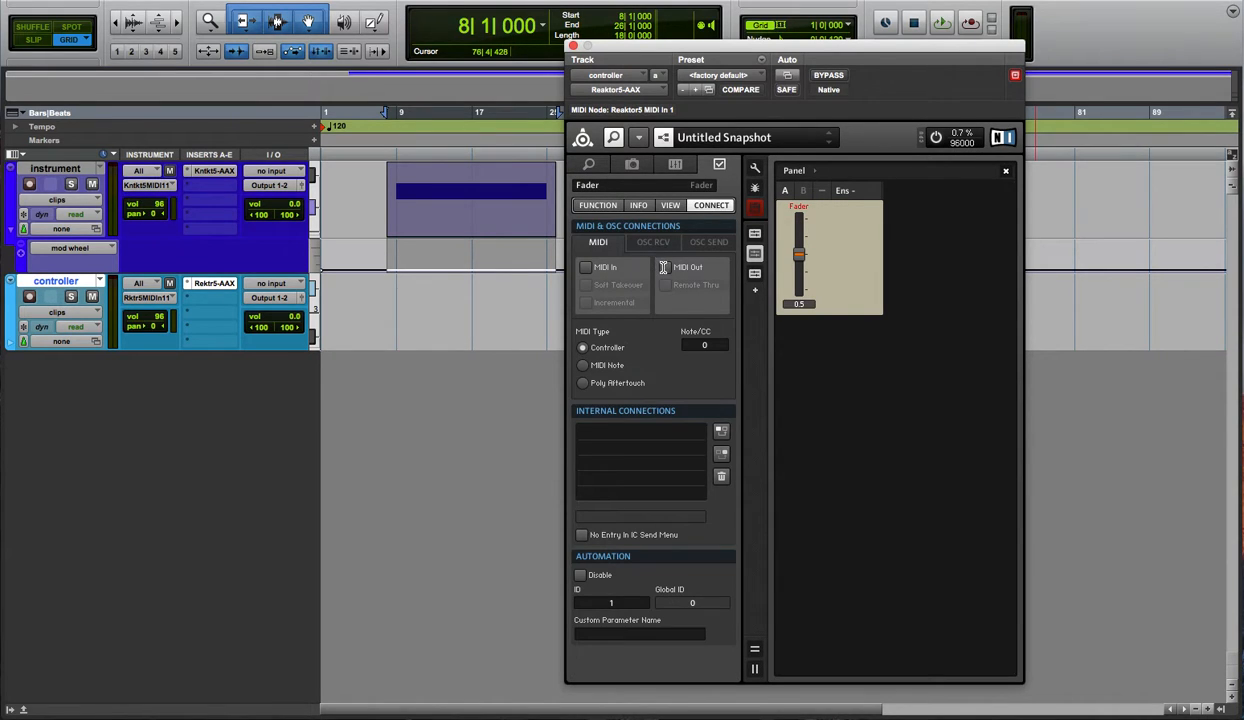
{"action": "left_click", "coordinate": [665, 267]}
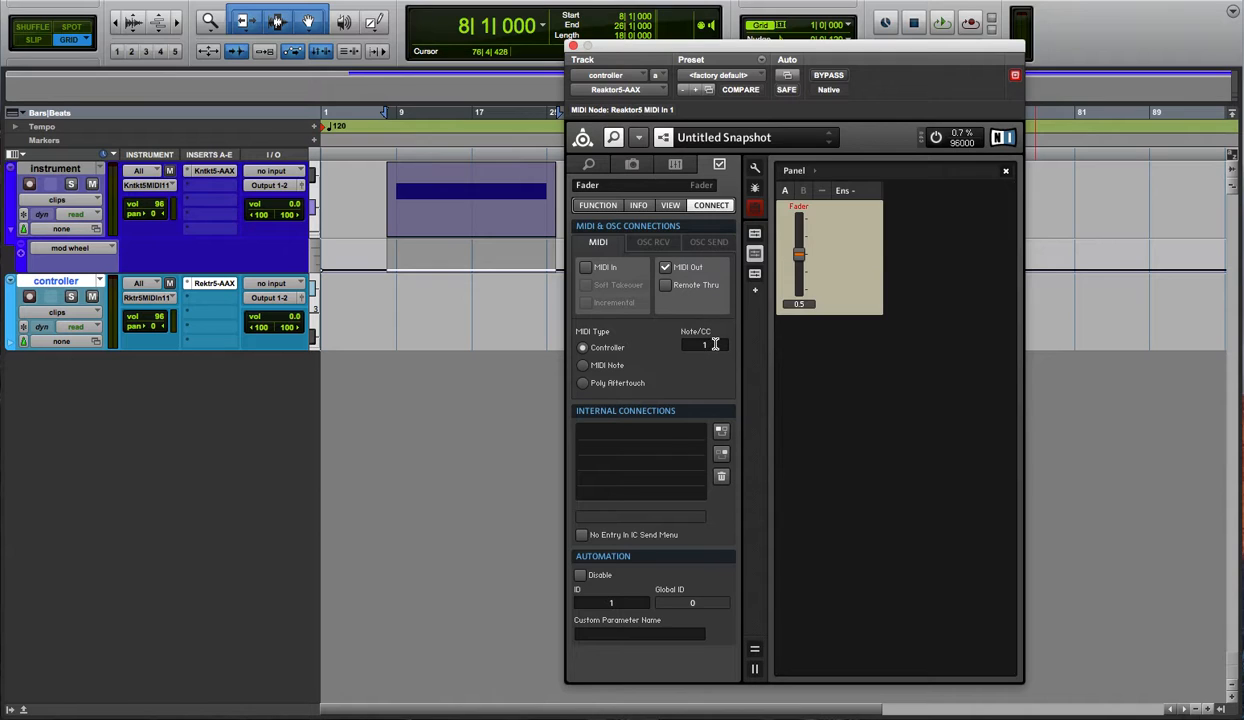
{"action": "mouse_move", "coordinate": [820, 388]}
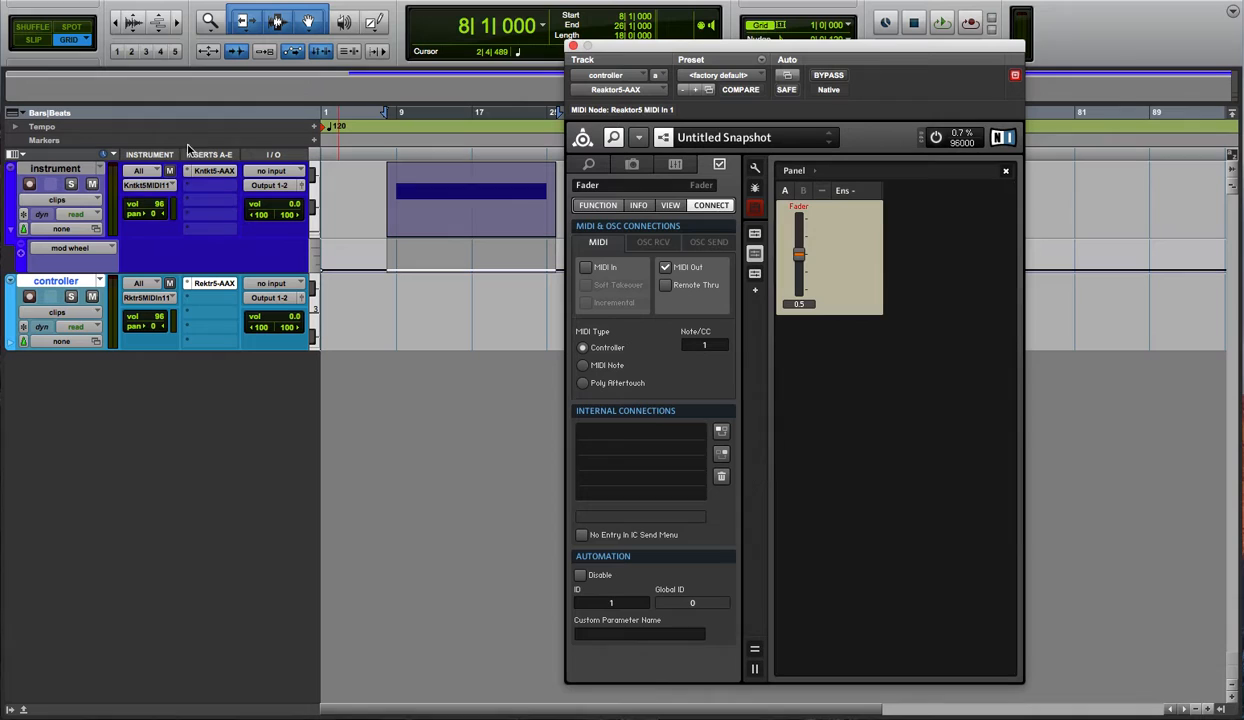
- Set the instrument track's MIDI input to controller – Reaktor5 MIDI Out
{"action": "left_click", "coordinate": [148, 170]}
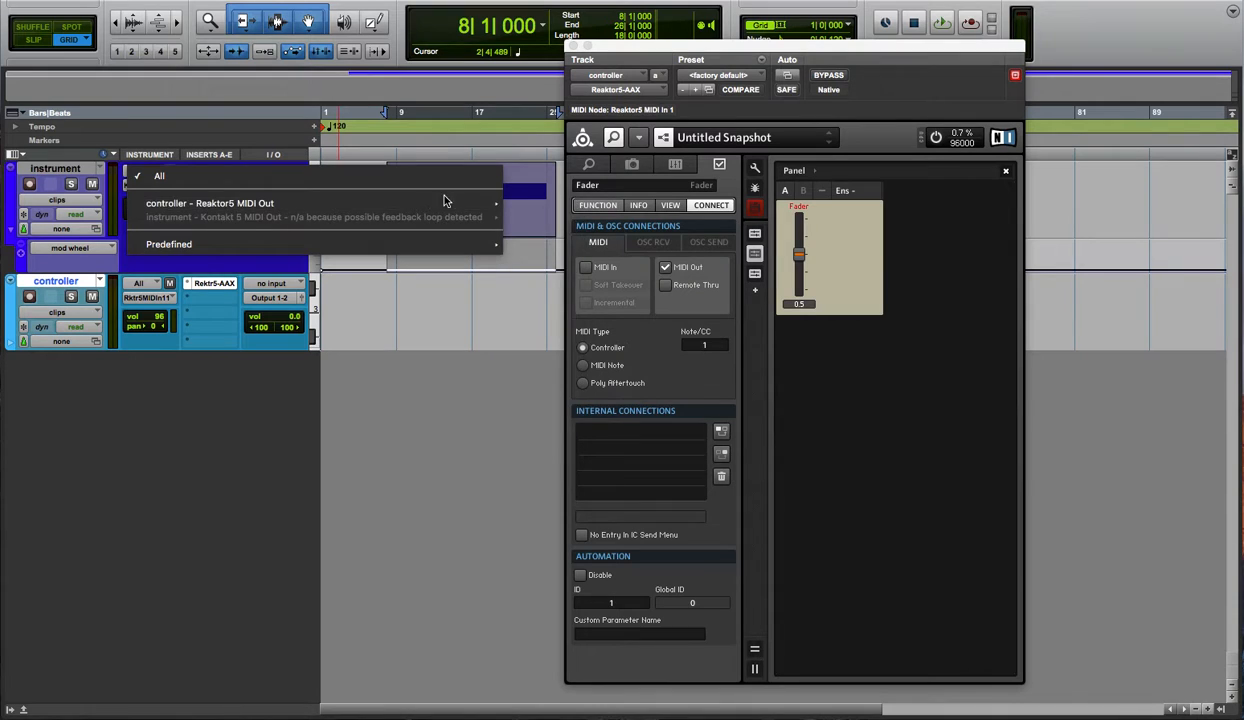
{"action": "left_click", "coordinate": [209, 203]}
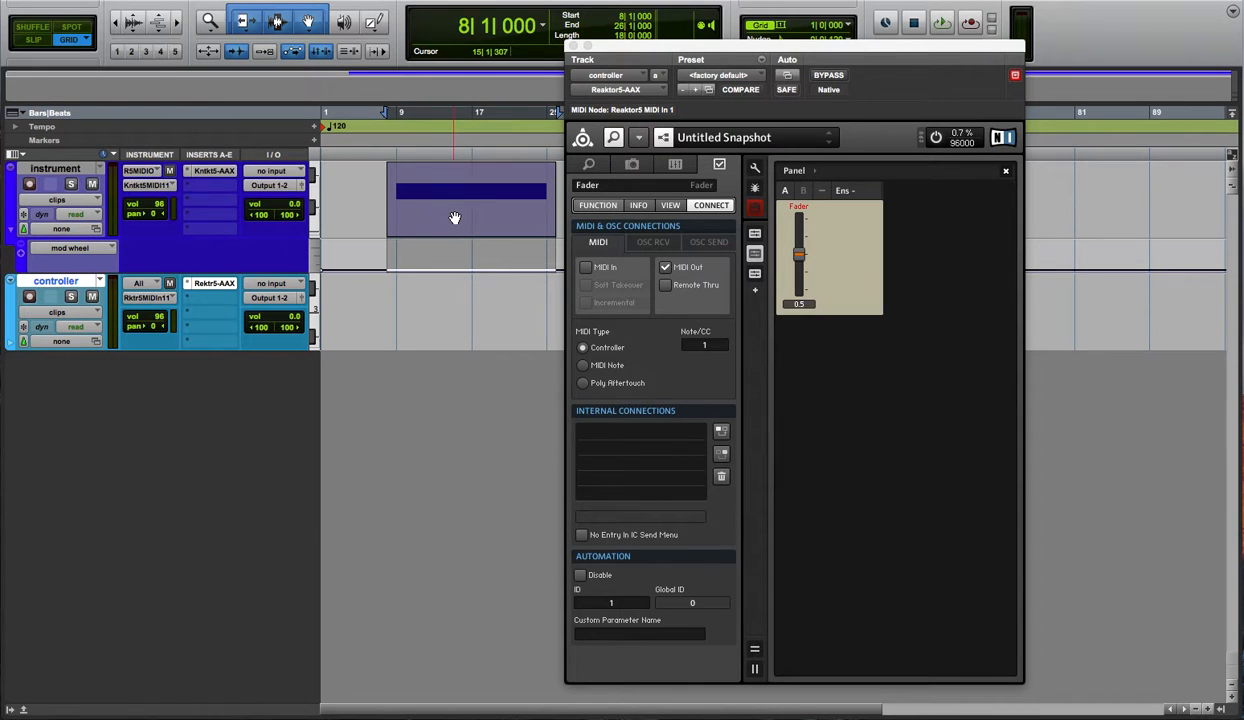
{"action": "mouse_move", "coordinate": [463, 218]}
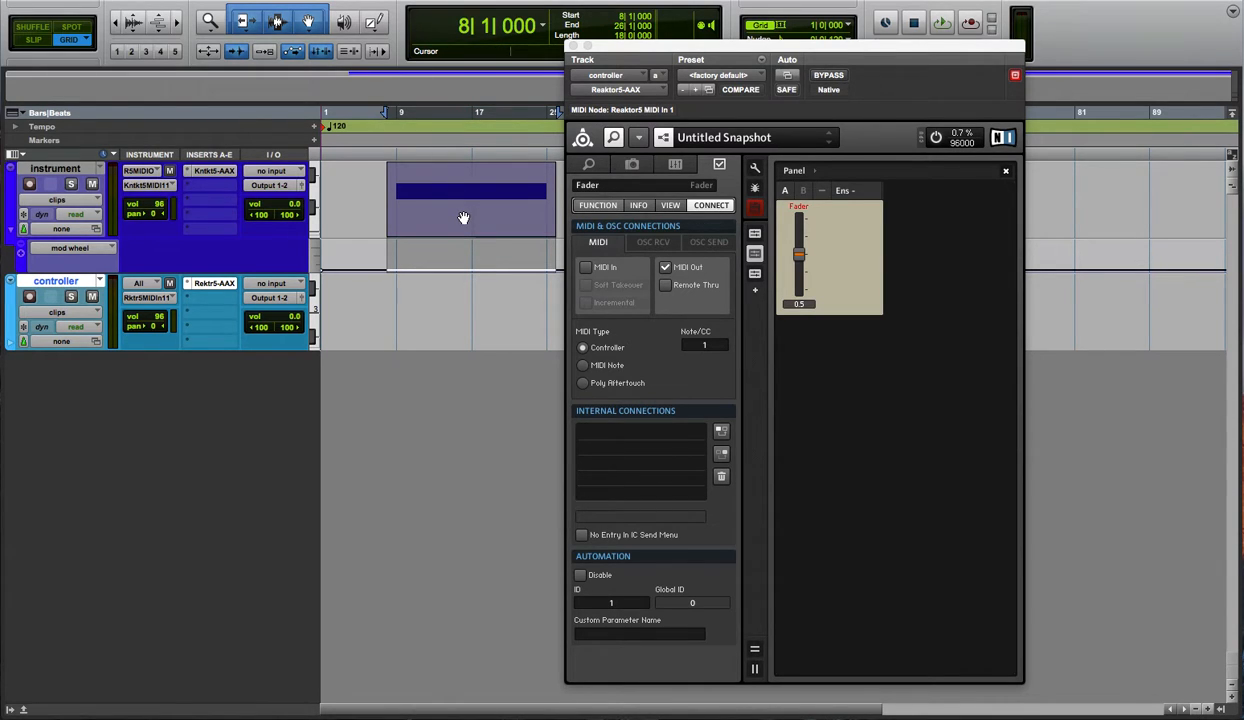
- Move the MIDI clip to the controller track and output it to Kontakt 5 MIDI In 1
{"action": "left_click", "coordinate": [457, 310]}
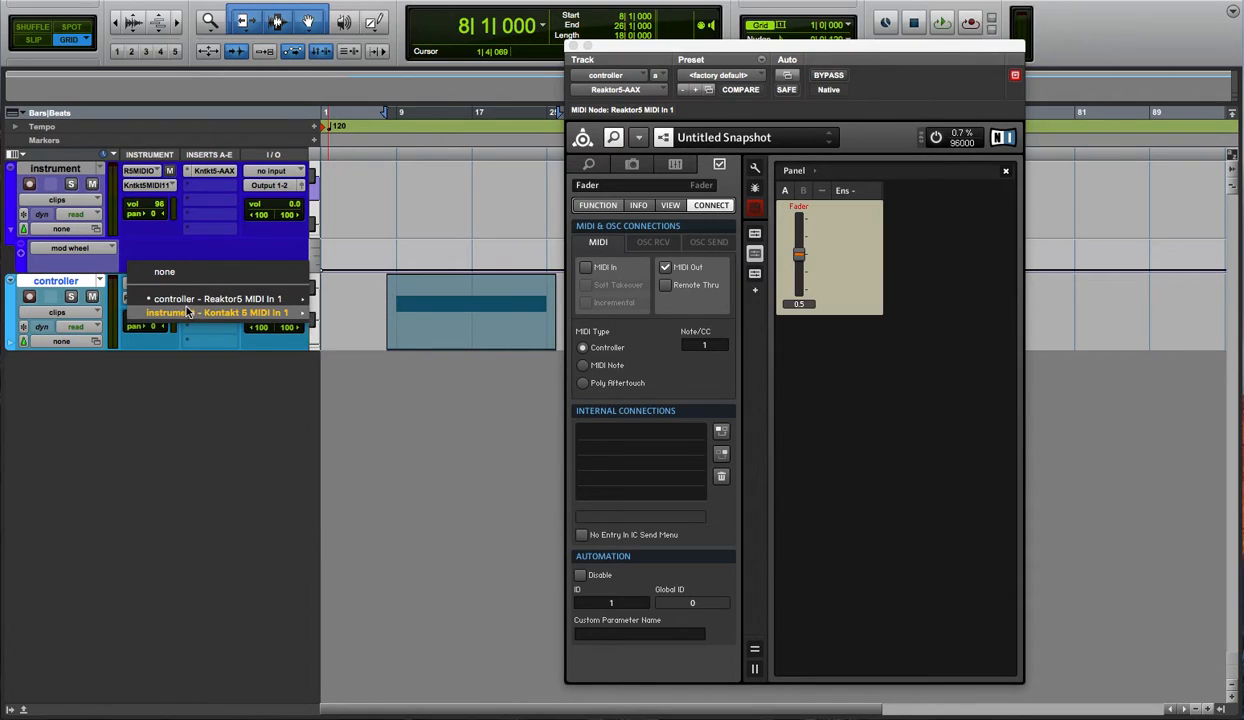
{"action": "left_click", "coordinate": [217, 312]}
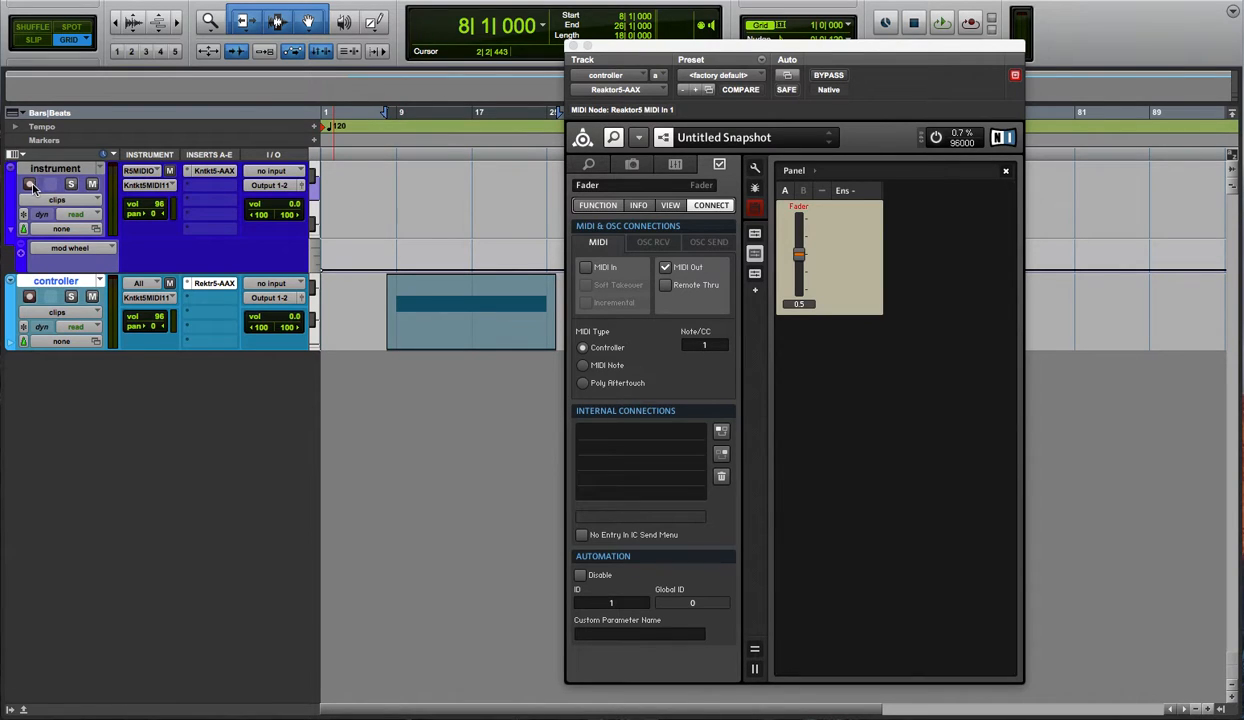
- Record-arm the instrument track and record the Reaktor fader moving up and down
{"action": "left_click", "coordinate": [30, 184]}
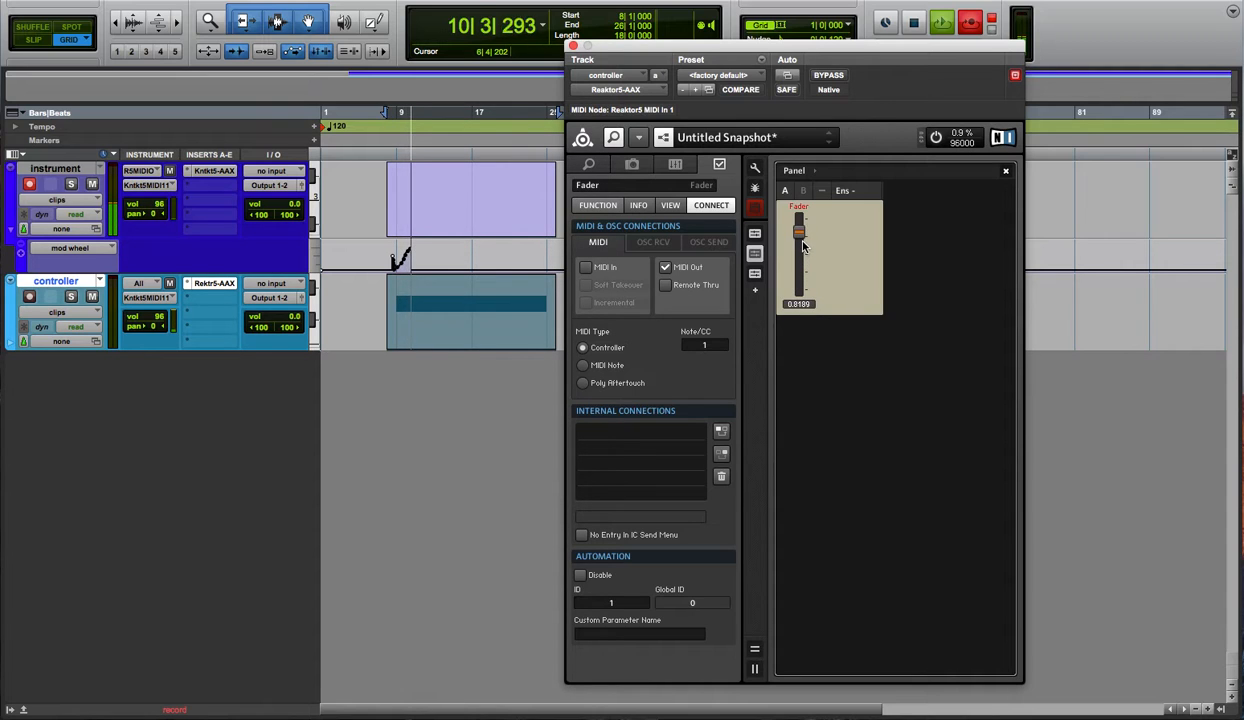
{"action": "left_click_drag", "start_coordinate": [799, 245], "coordinate": [799, 230]}
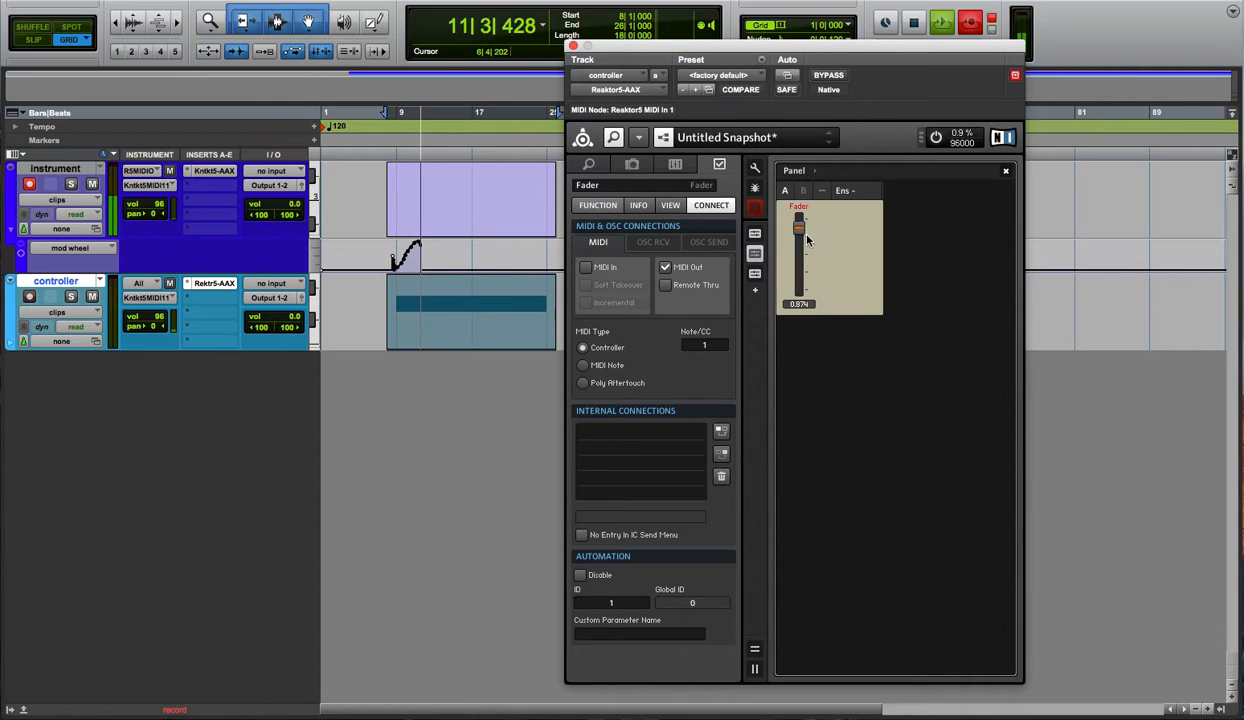
{"action": "left_click_drag", "start_coordinate": [799, 225], "coordinate": [799, 265]}
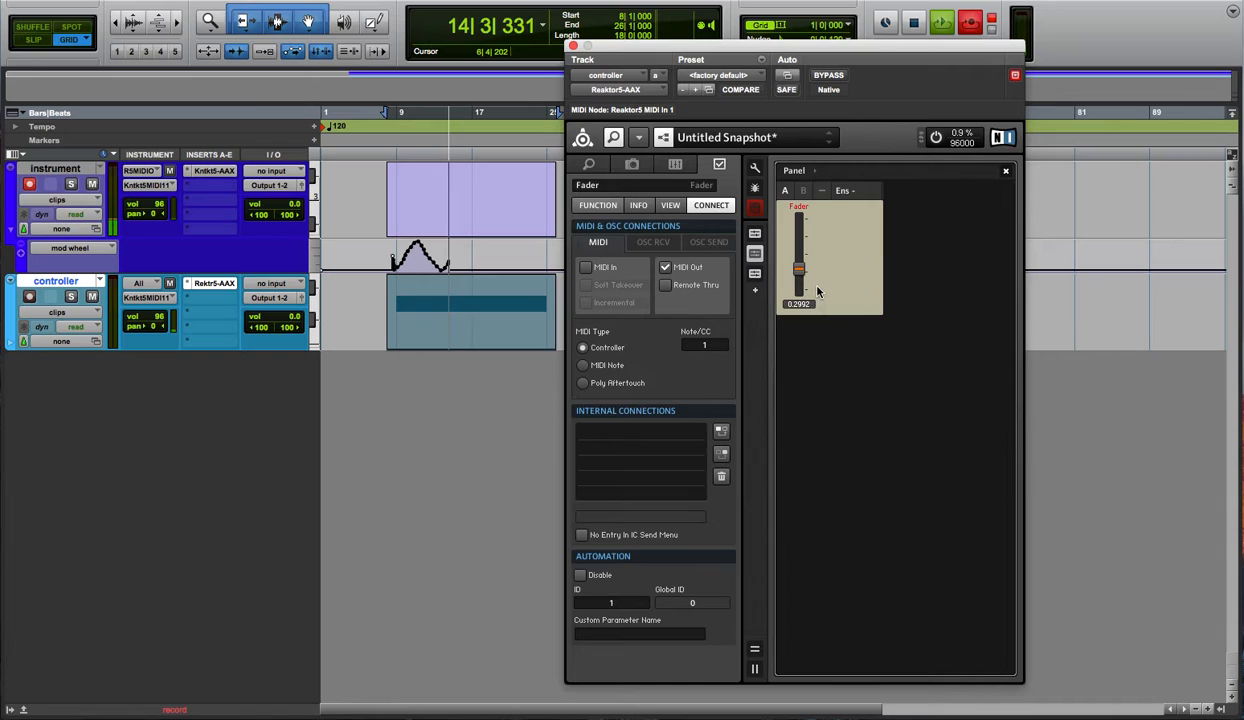
{"action": "left_click_drag", "start_coordinate": [799, 270], "coordinate": [799, 240]}
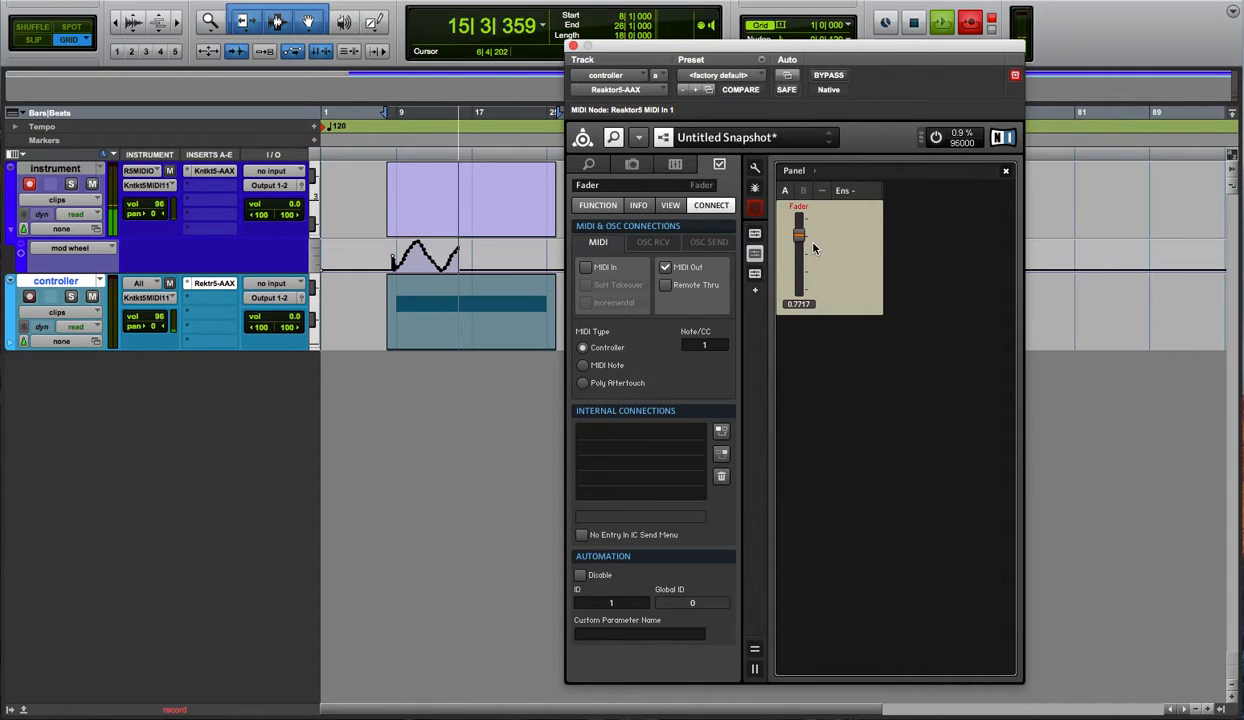
{"action": "left_click_drag", "start_coordinate": [800, 245], "coordinate": [800, 225]}
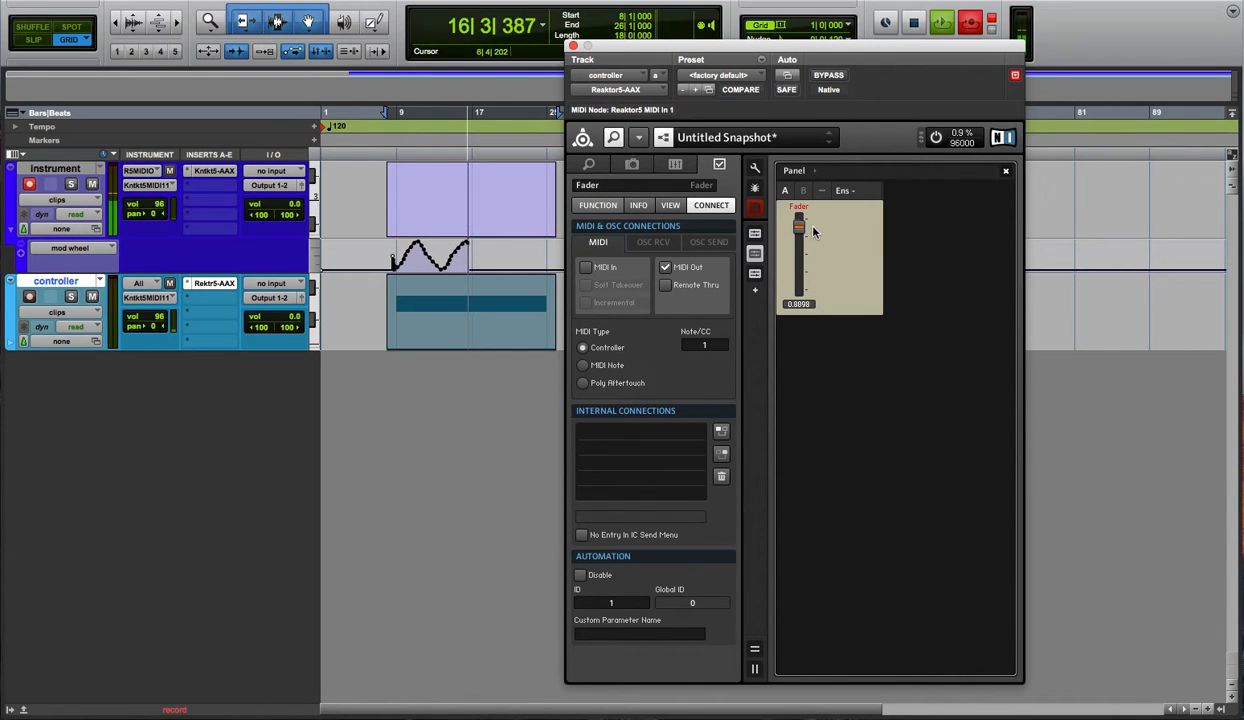
{"action": "left_click_drag", "start_coordinate": [799, 225], "coordinate": [799, 270]}
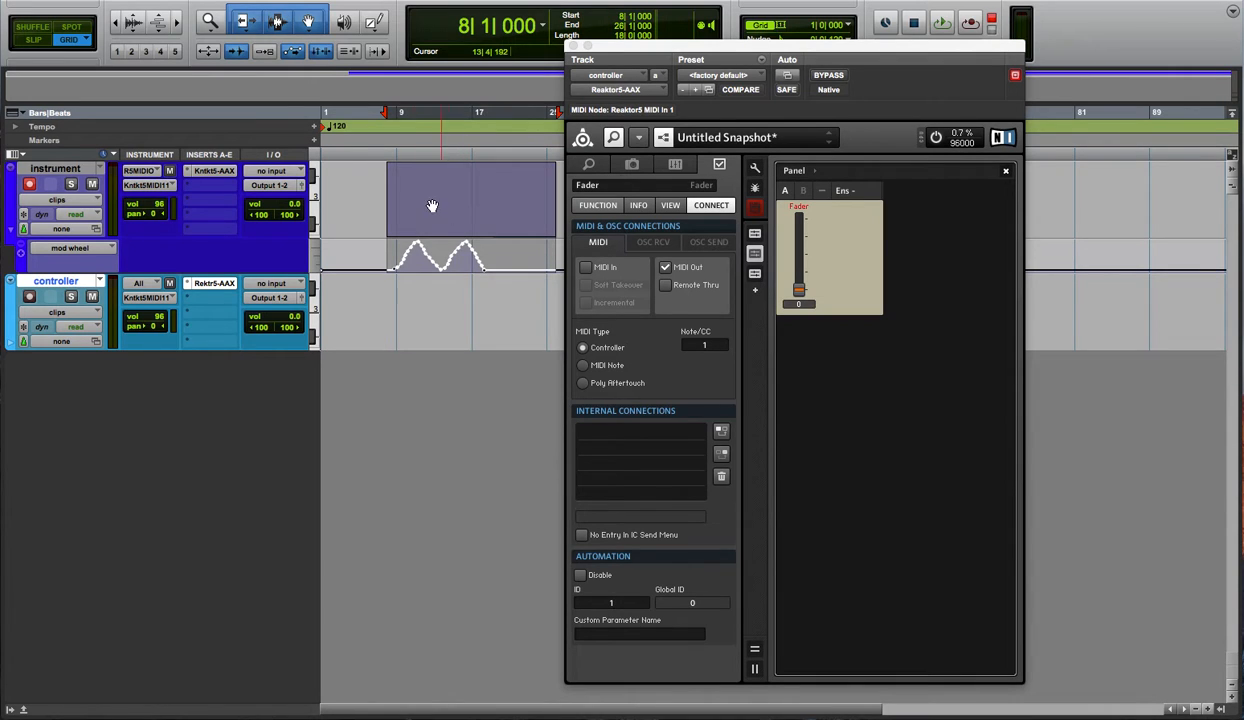
- Bring up the editing commands to merge-paste the MIDI clip back onto the instrument track
{"action": "right_click", "coordinate": [433, 205]}
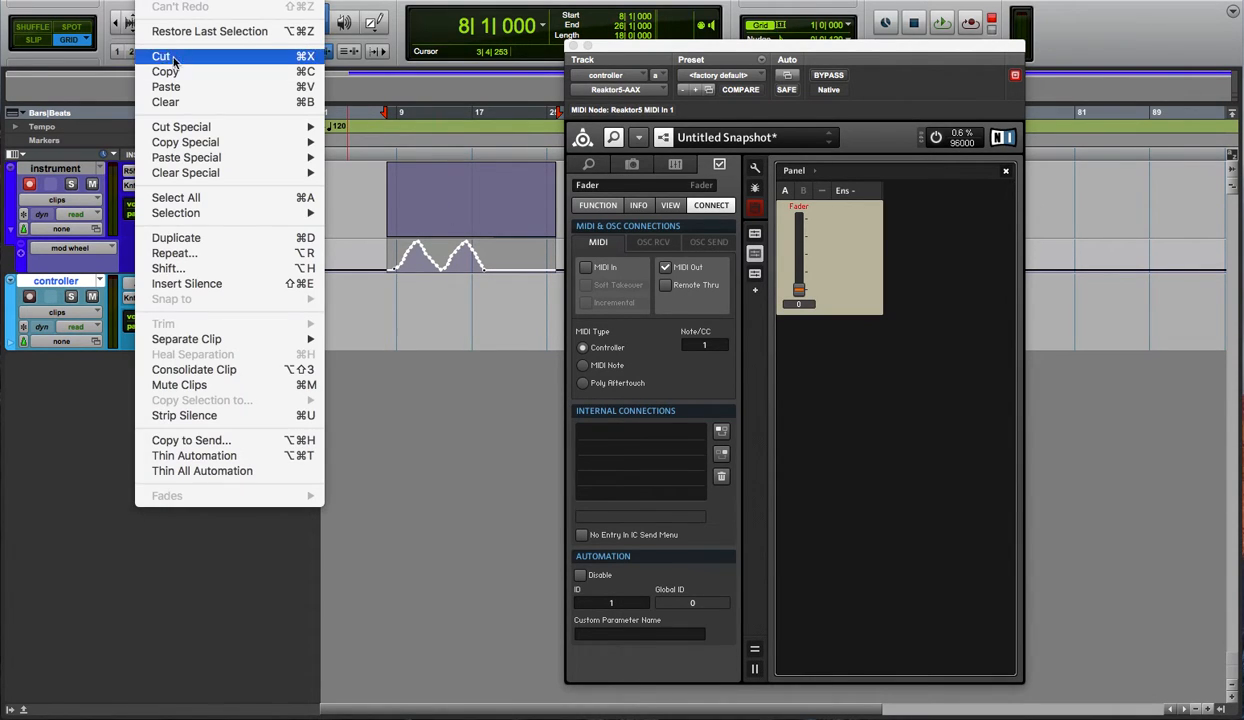
{"action": "mouse_move", "coordinate": [186, 157]}
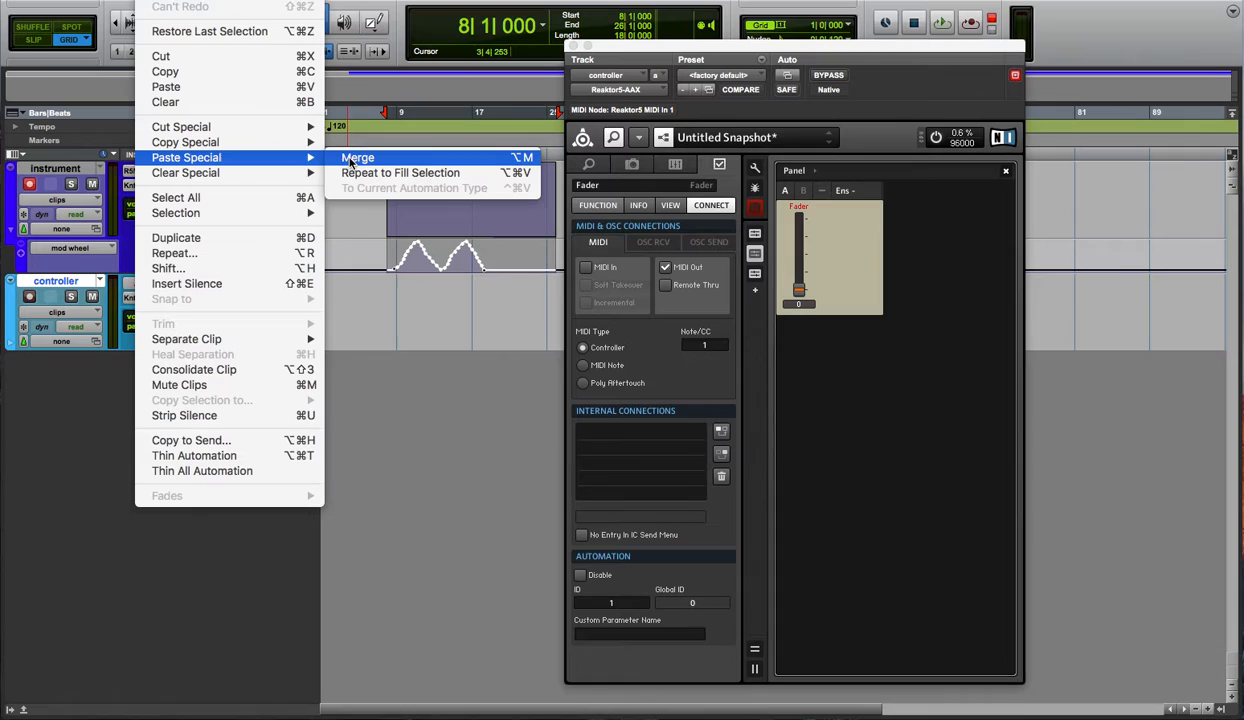
{"action": "mouse_move", "coordinate": [510, 157]}
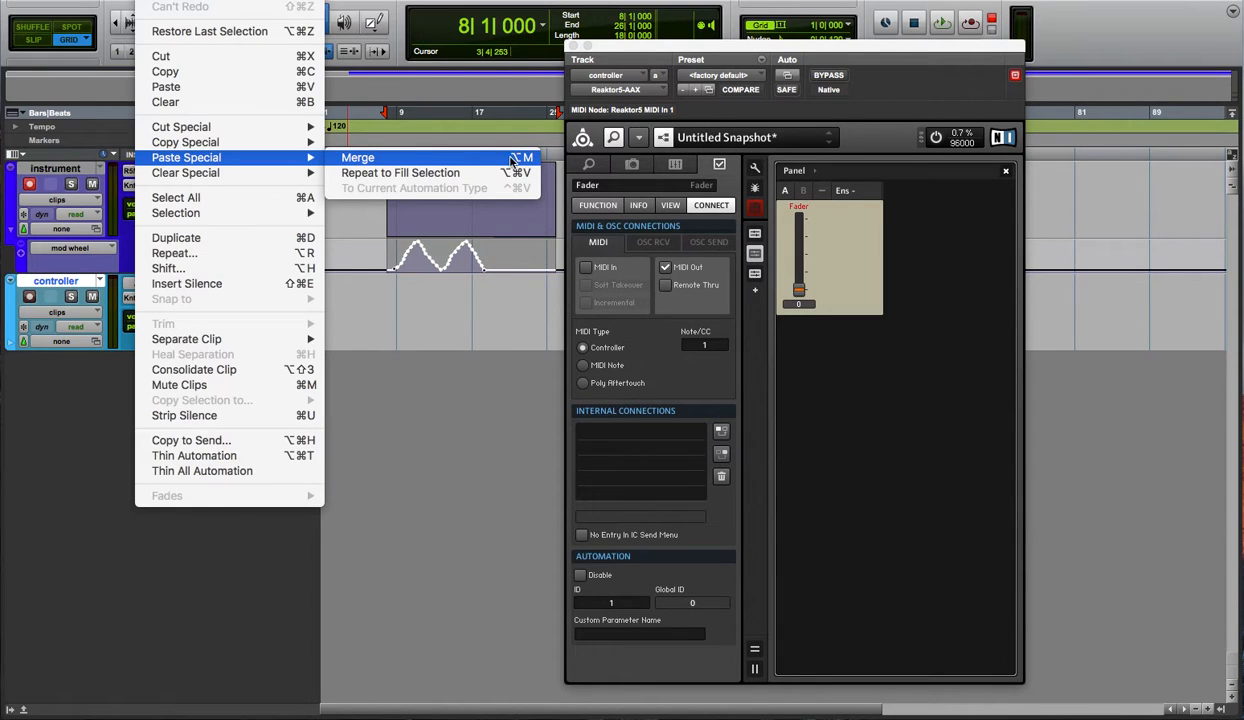